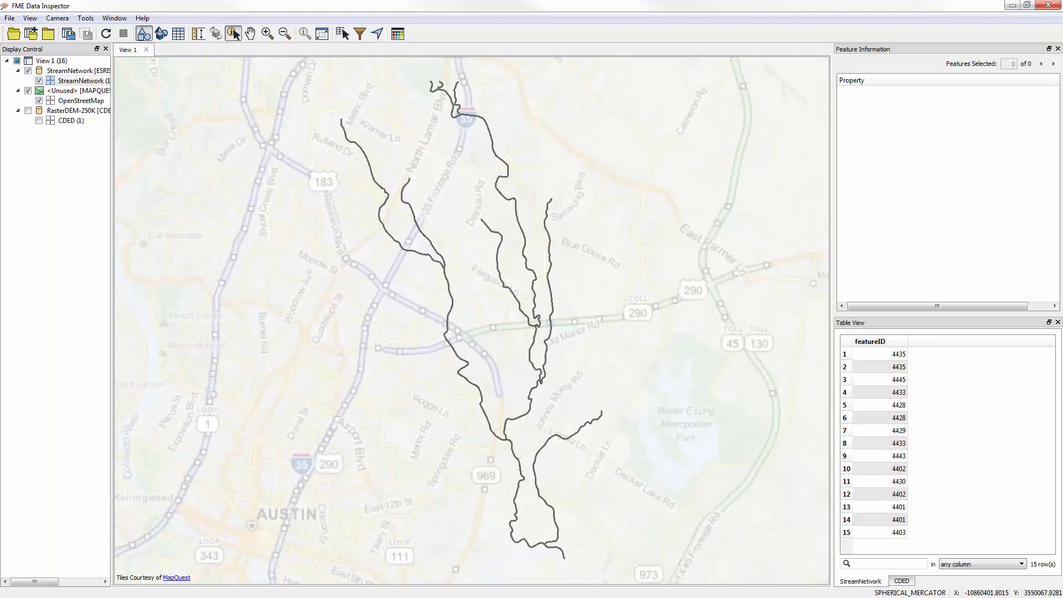
pyautogui.moveTo(246, 591)
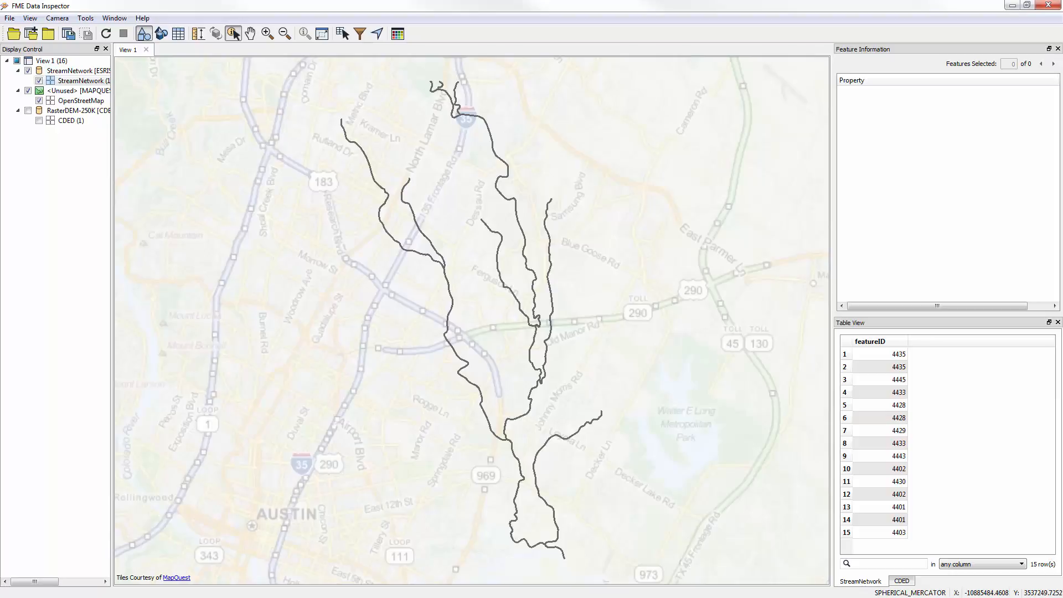
# Switch from the stream network map in Data Inspector to Workbench's Start page
pyautogui.click(28, 110)
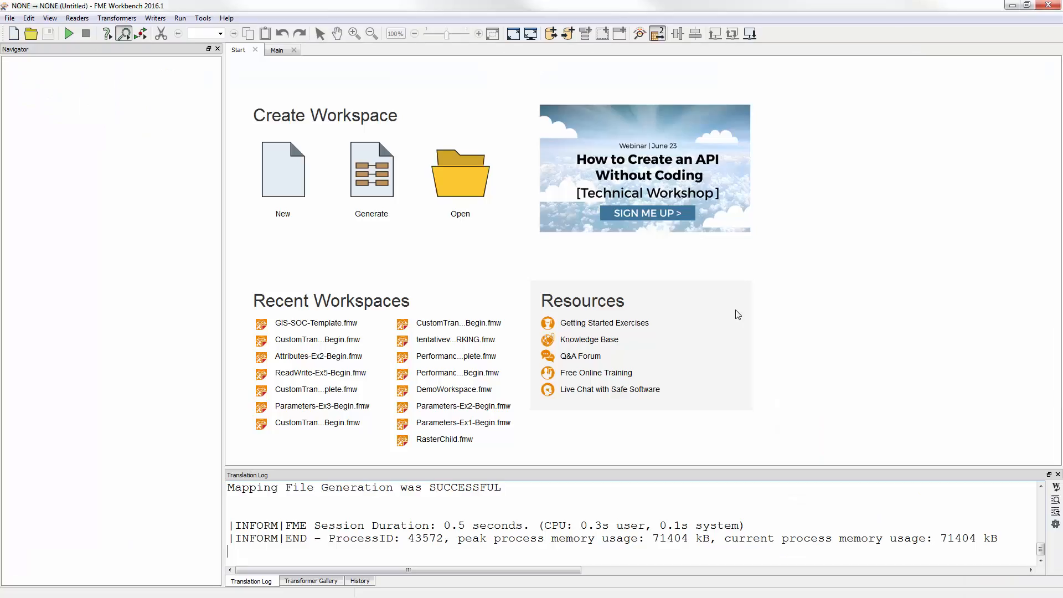
# Add a StreamNetwork.shp shapefile reader to the empty workspace and move it lower
pyautogui.click(276, 50)
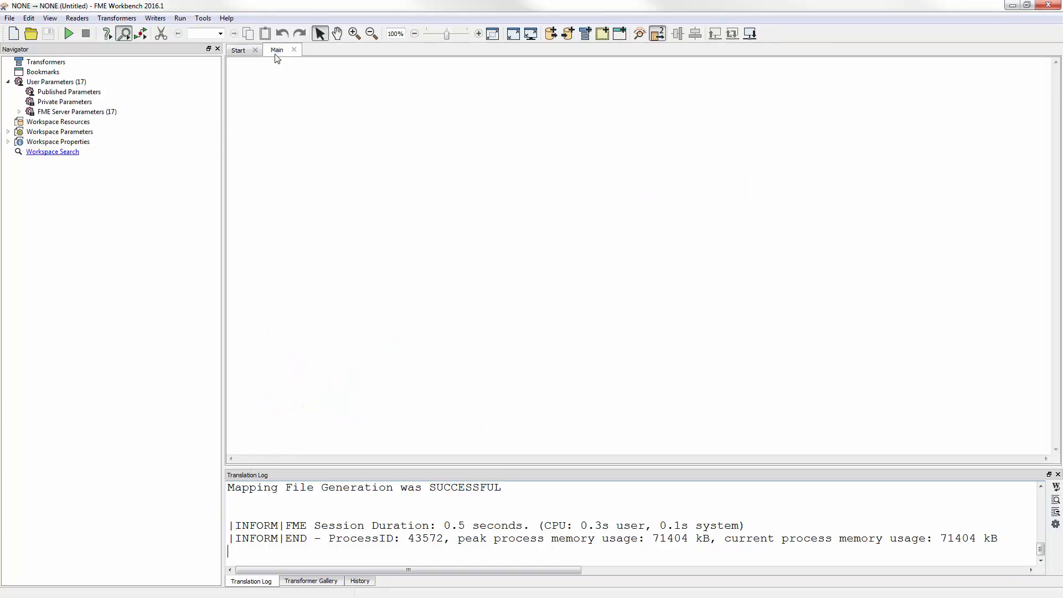
pyautogui.moveTo(124, 33)
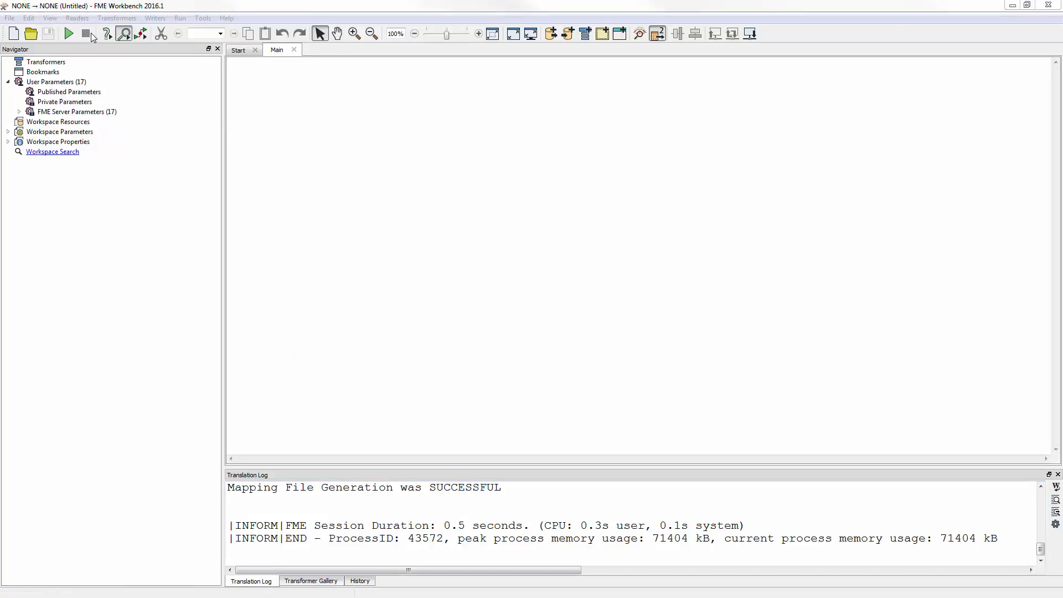
pyautogui.click(77, 17)
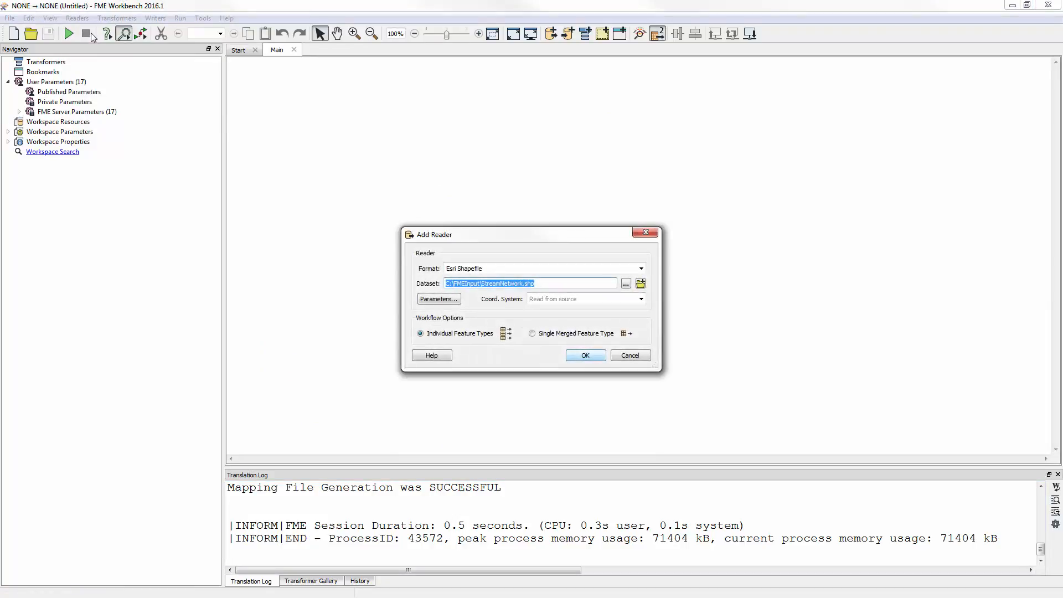
pyautogui.click(585, 354)
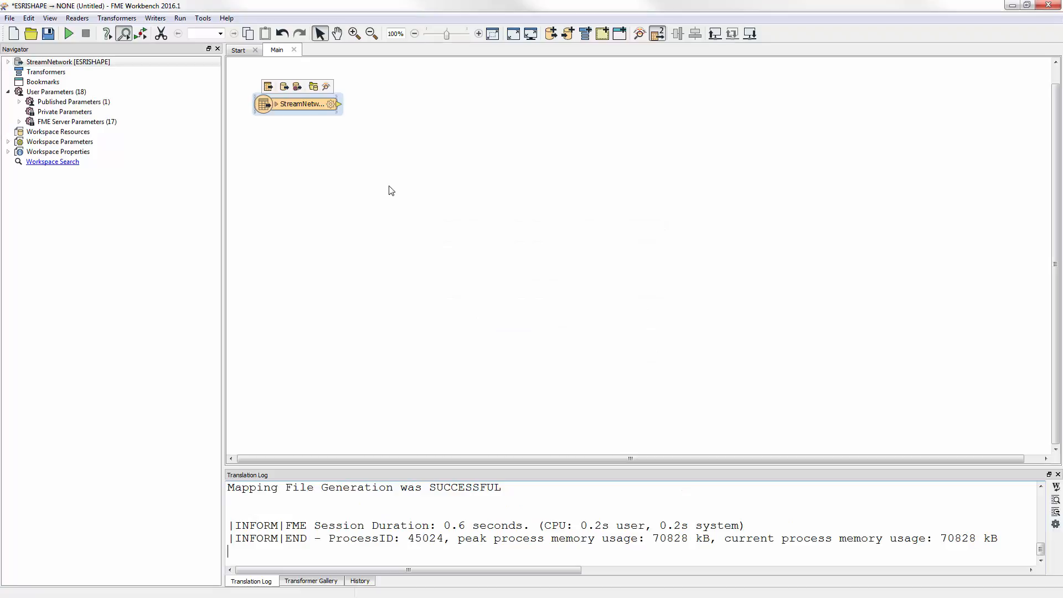
pyautogui.moveTo(296, 104); pyautogui.dragTo(311, 220)
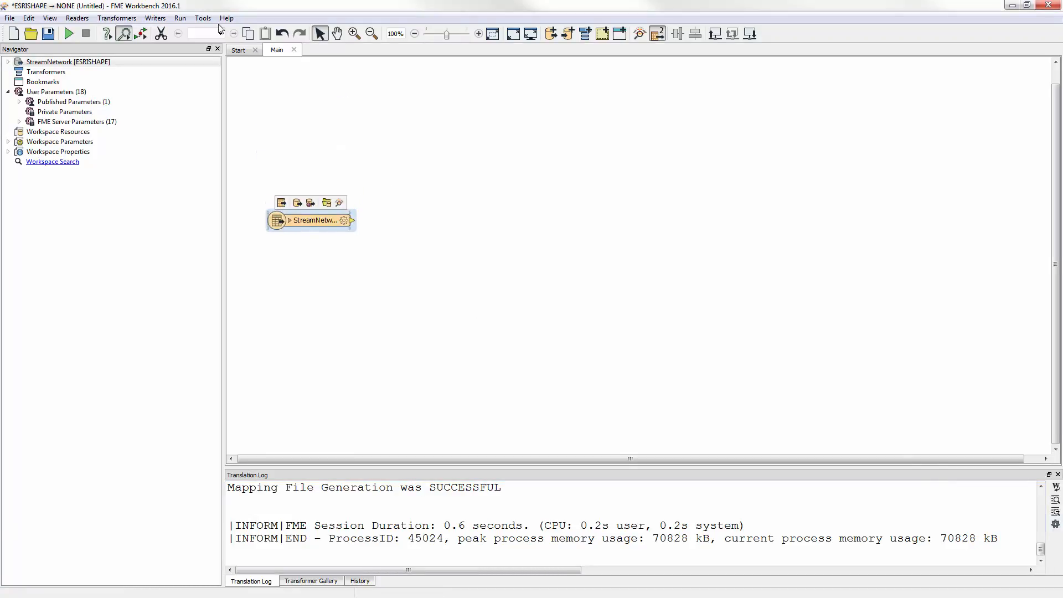
# Start adding a second source dataset reader
pyautogui.click(77, 18)
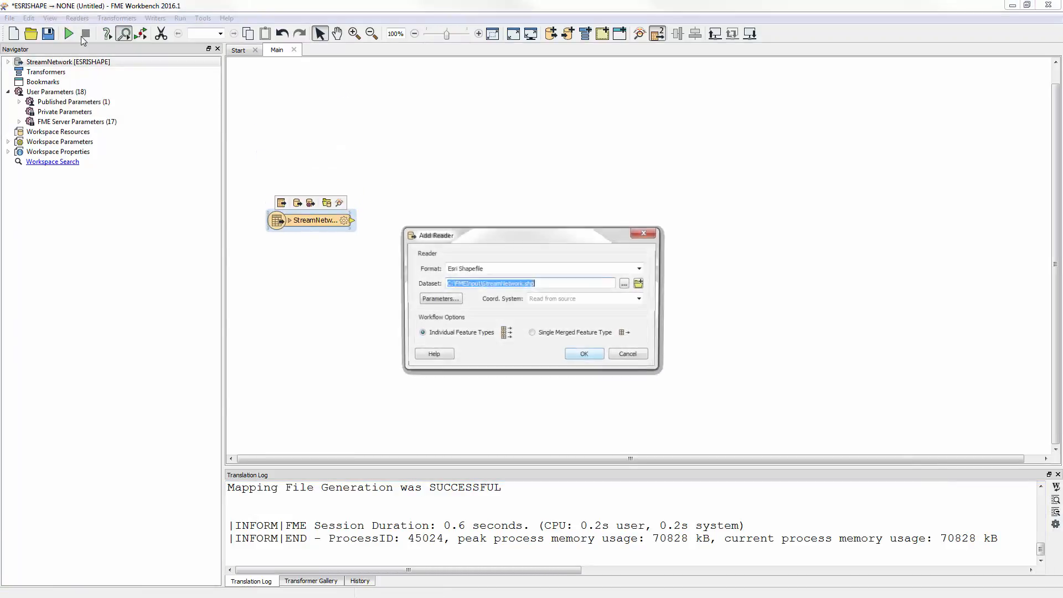
pyautogui.click(583, 353)
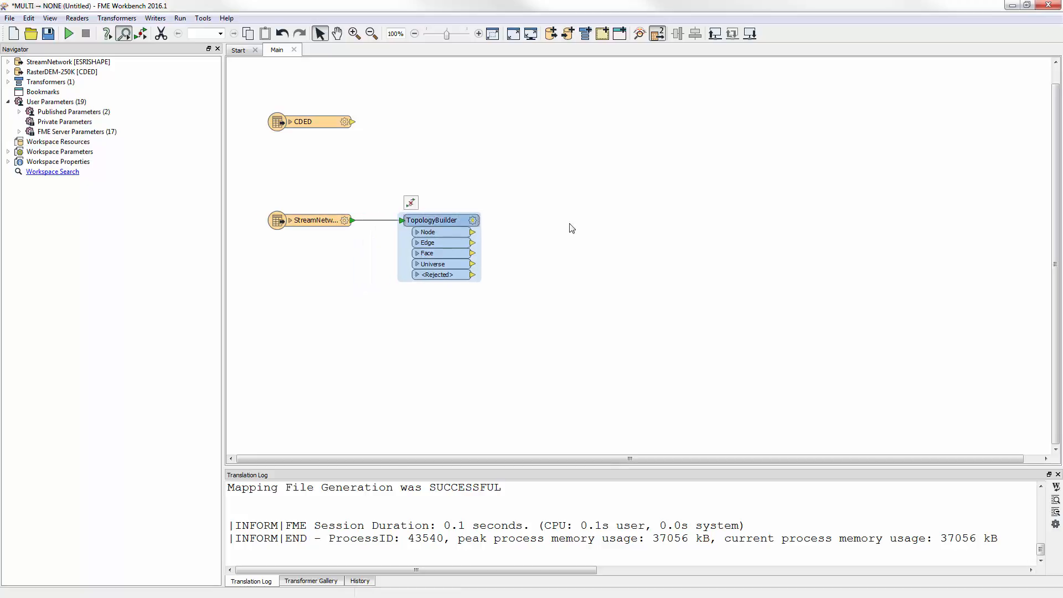
pyautogui.moveTo(591, 230)
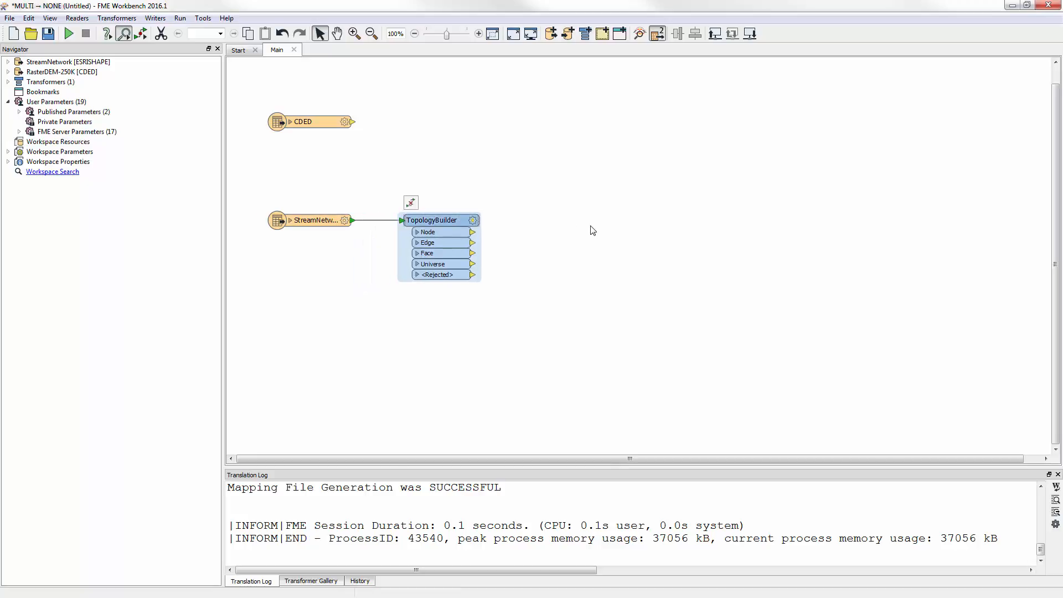
# Quick-add the StreamOrderCalculator transformer by typing 'soc'
pyautogui.write('soc')
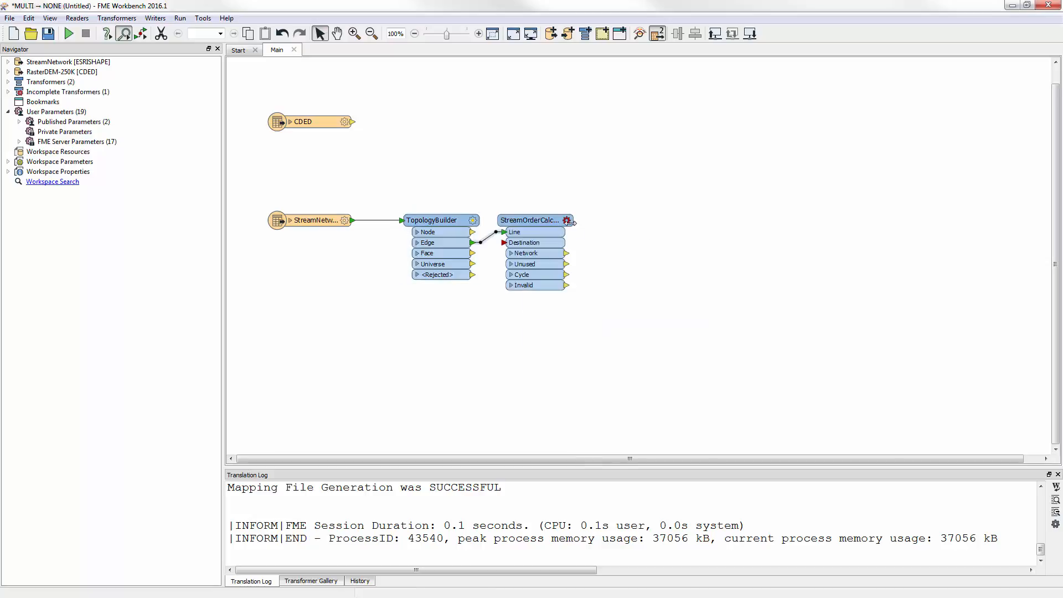
# Set StreamOrderCalculator to Strahler order type with Fix Flow Direction of Input on
pyautogui.doubleClick(532, 220)
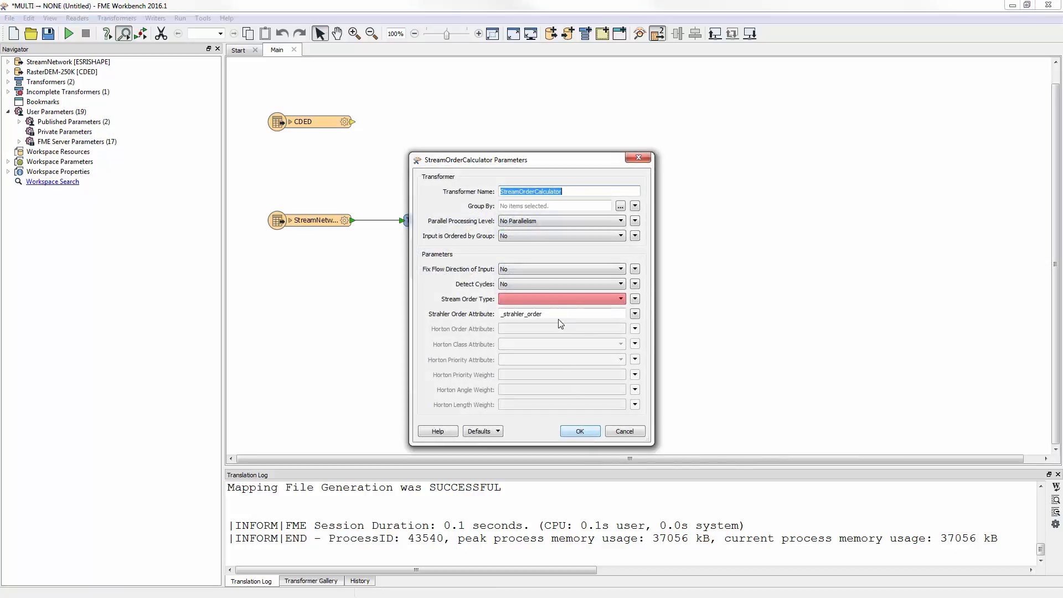
pyautogui.click(632, 299)
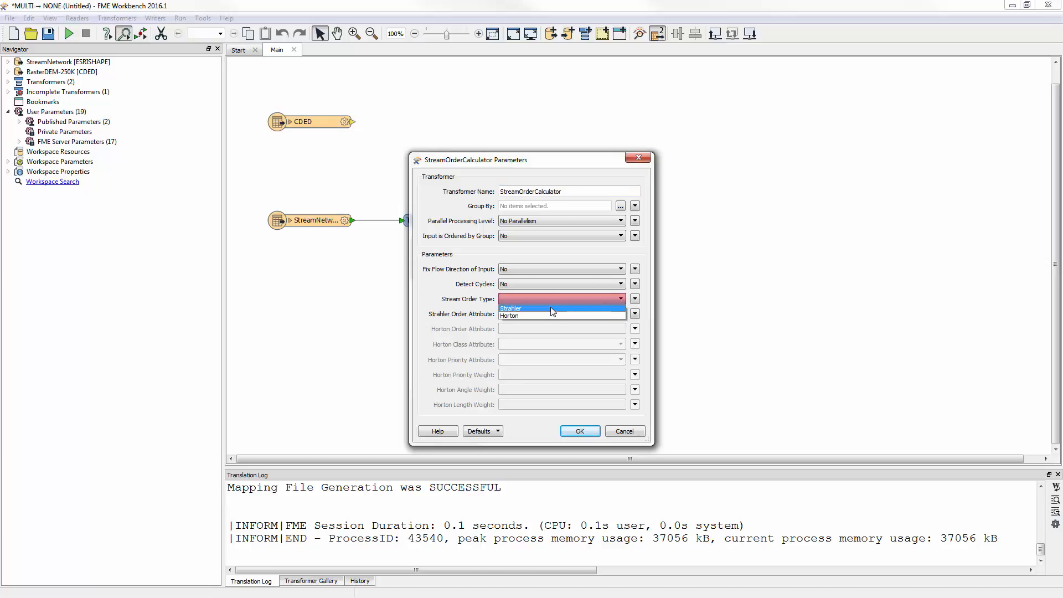
pyautogui.click(509, 308)
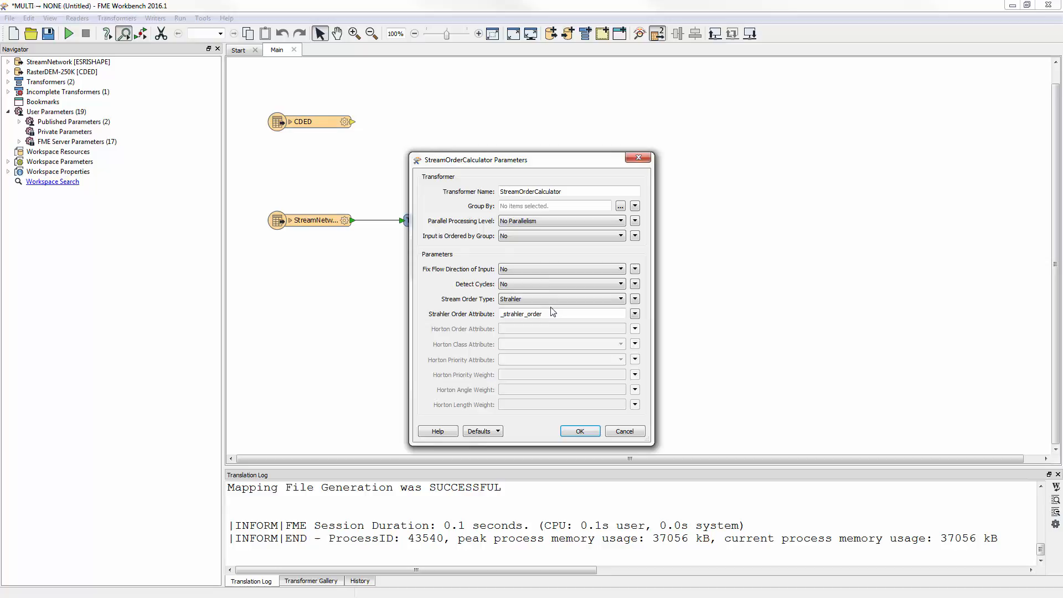
pyautogui.click(619, 268)
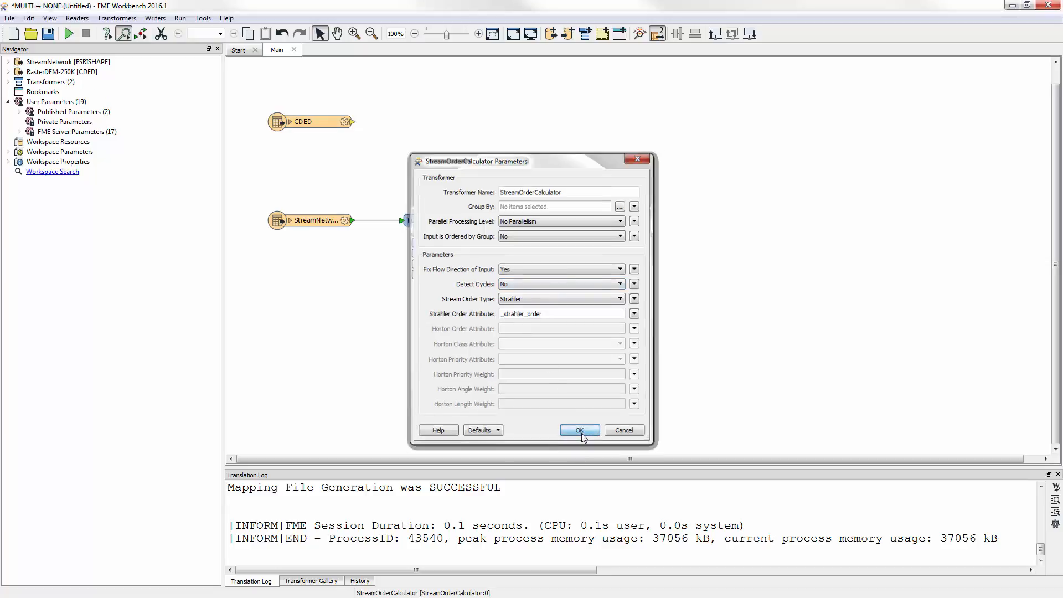
pyautogui.click(579, 429)
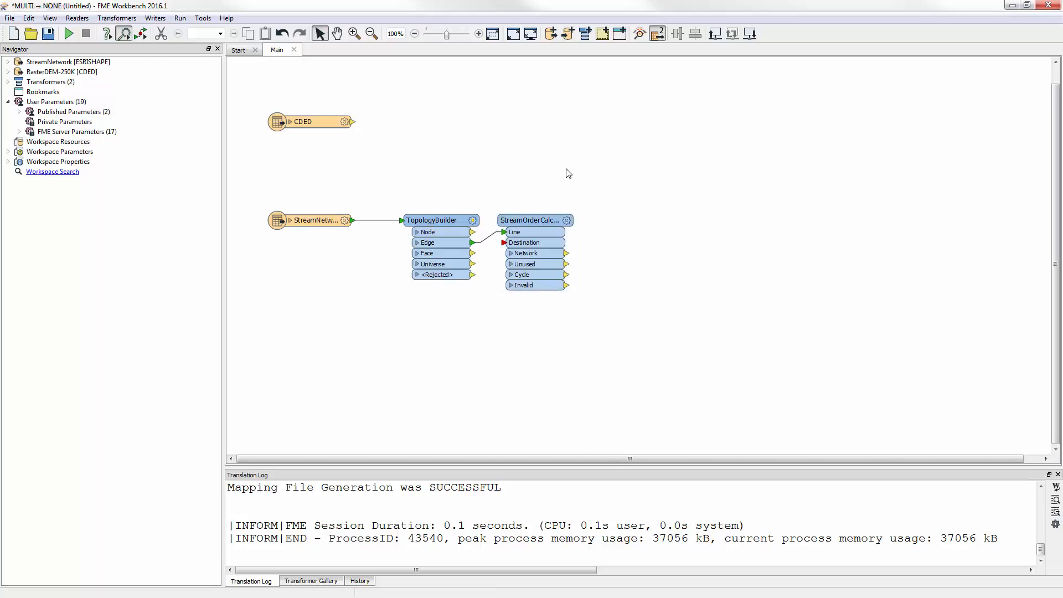
# Quick-add PointOnRasterValueExtractor via 'porv', then start adding a Sorter via 'sor'
pyautogui.write('porv')
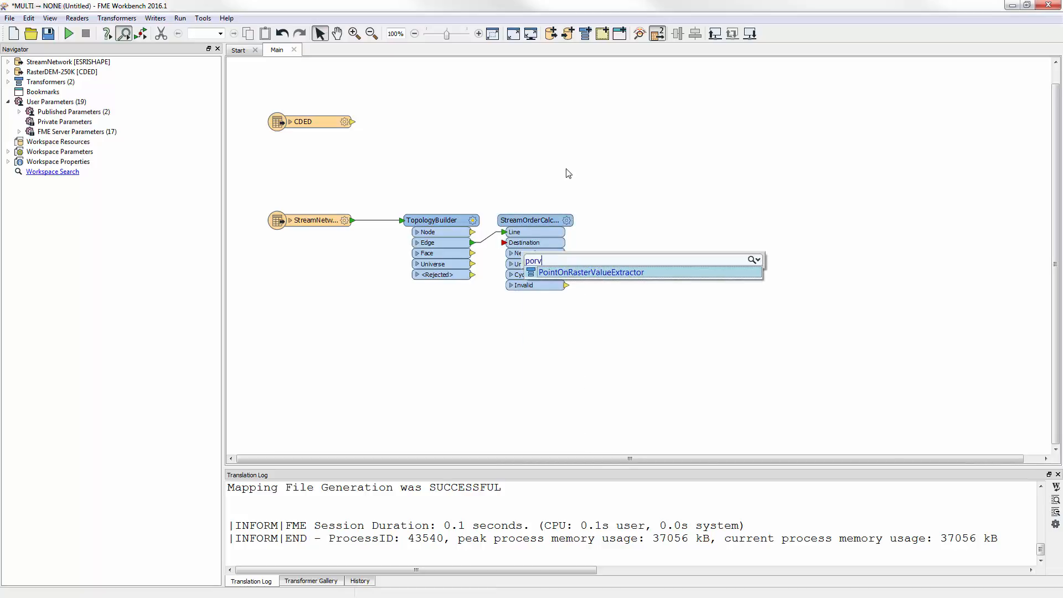
pyautogui.click(591, 272)
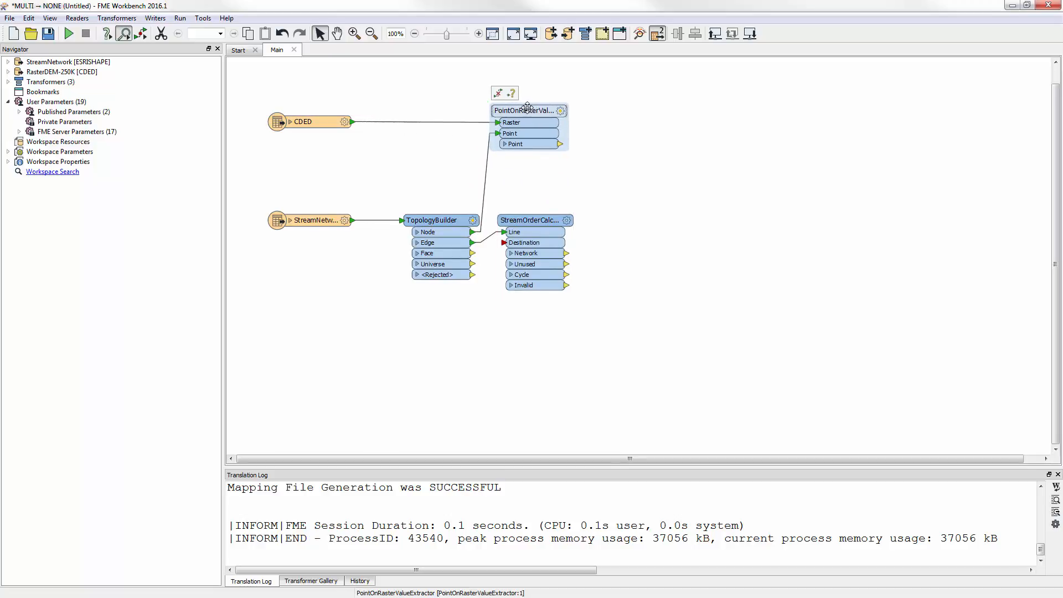
pyautogui.write('sor')
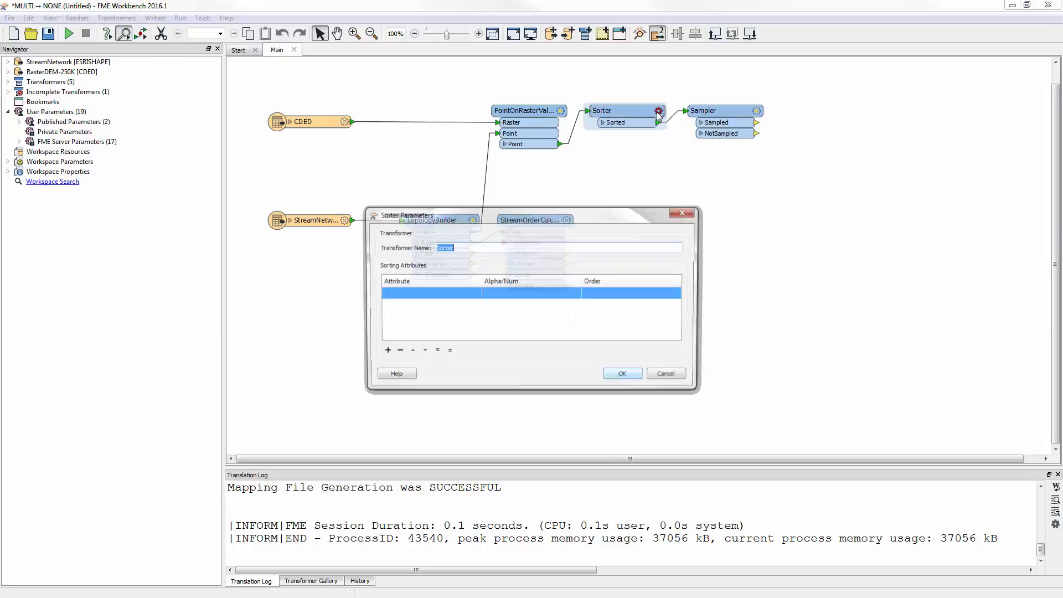
# Sort the Sorter numerically on the _band(0).value elevation attribute
pyautogui.click(475, 293)
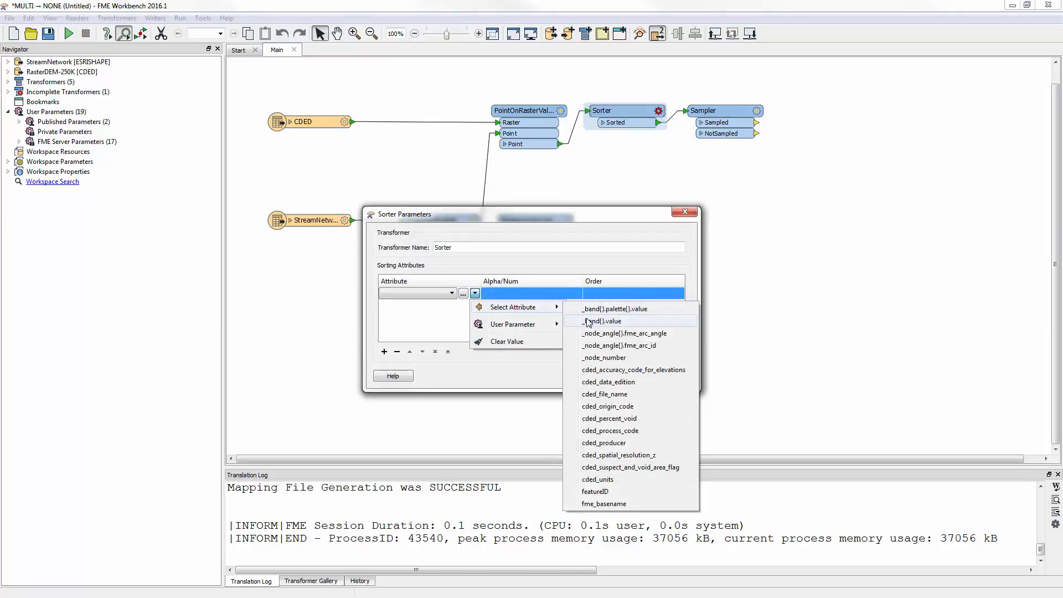
pyautogui.click(603, 321)
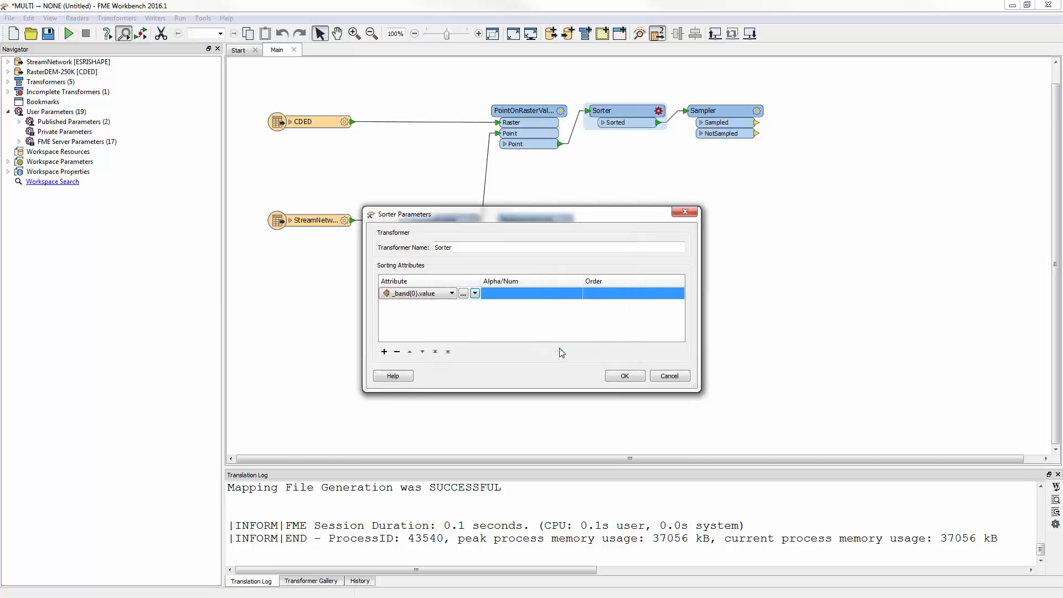
pyautogui.click(576, 293)
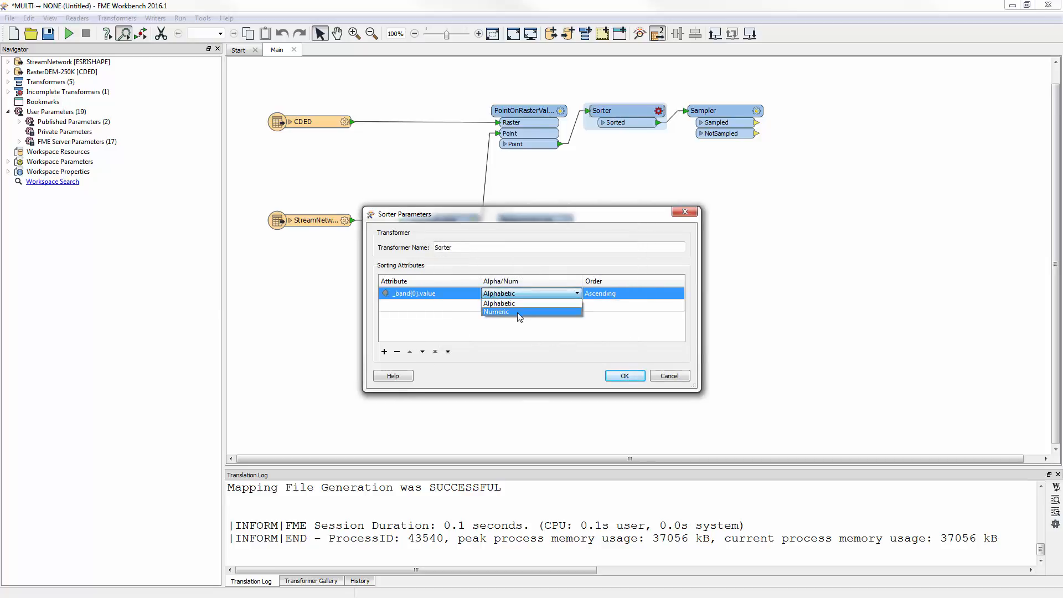
pyautogui.click(496, 311)
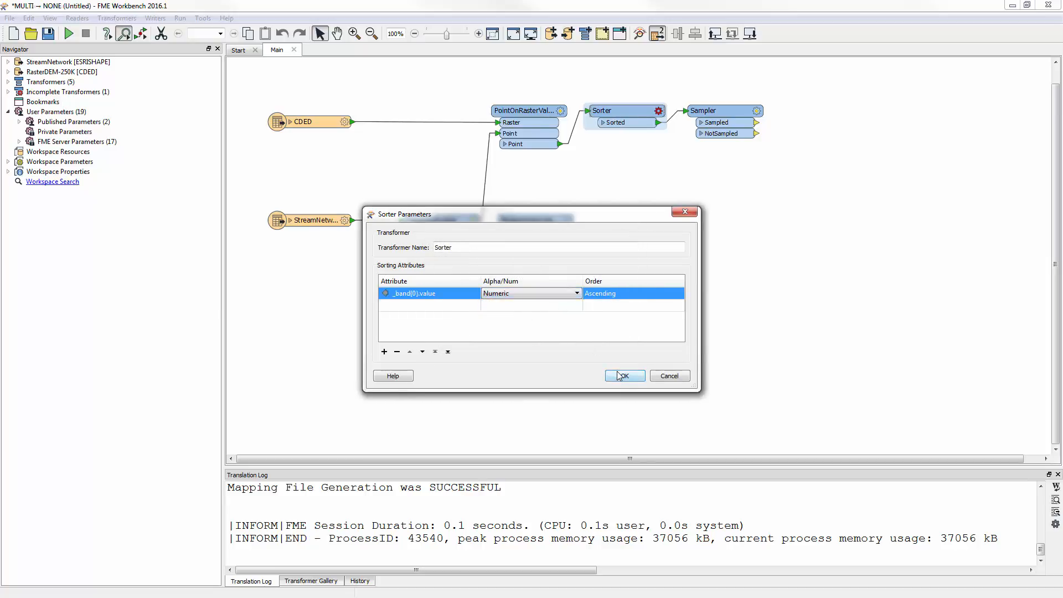
pyautogui.click(623, 376)
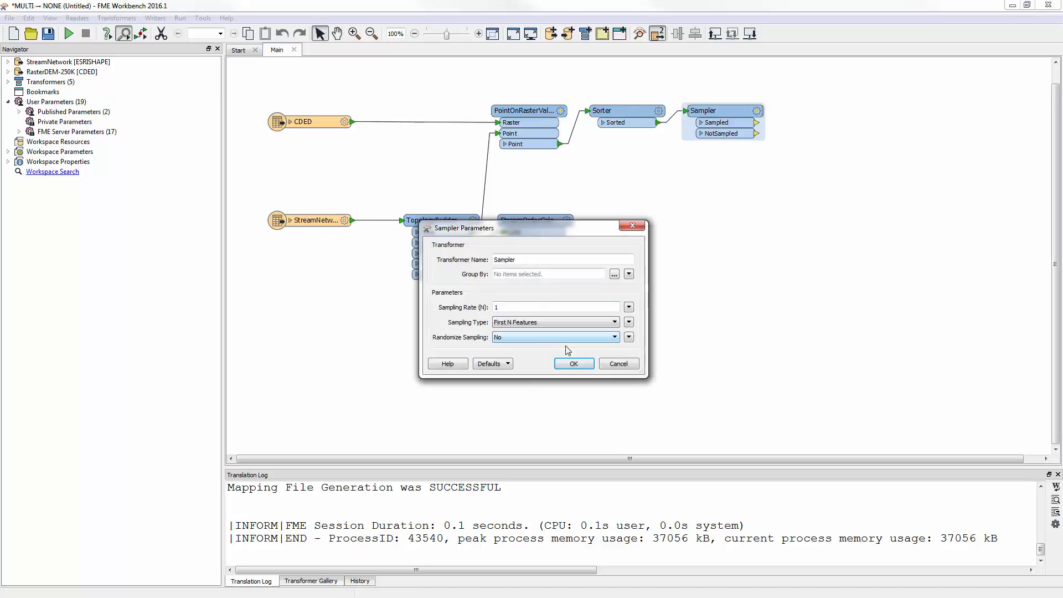
# Keep only the first sorted feature in the Sampler
pyautogui.click(574, 363)
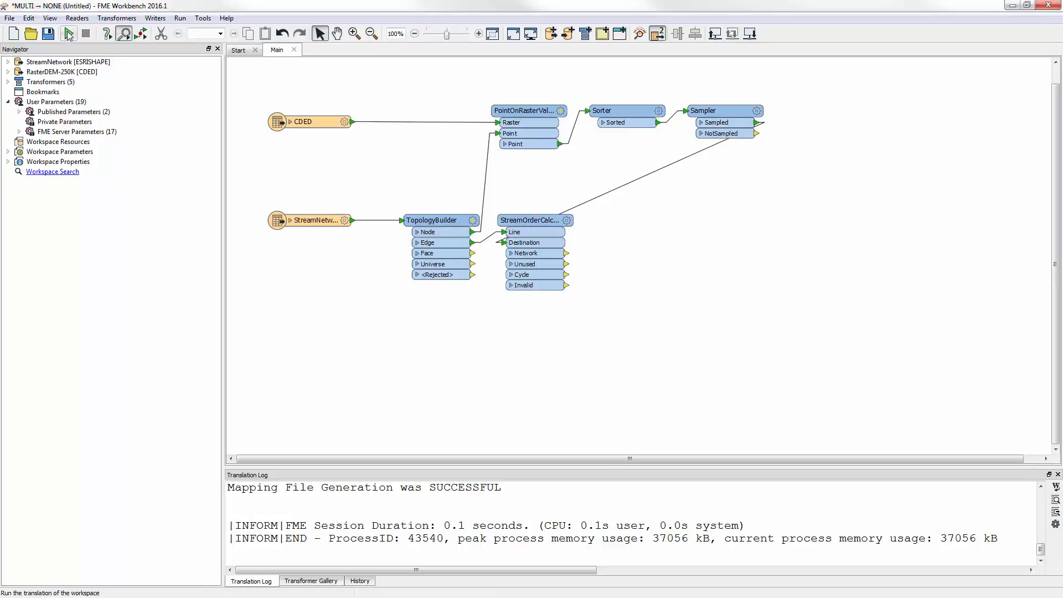
# Run the workspace translation
pyautogui.click(68, 34)
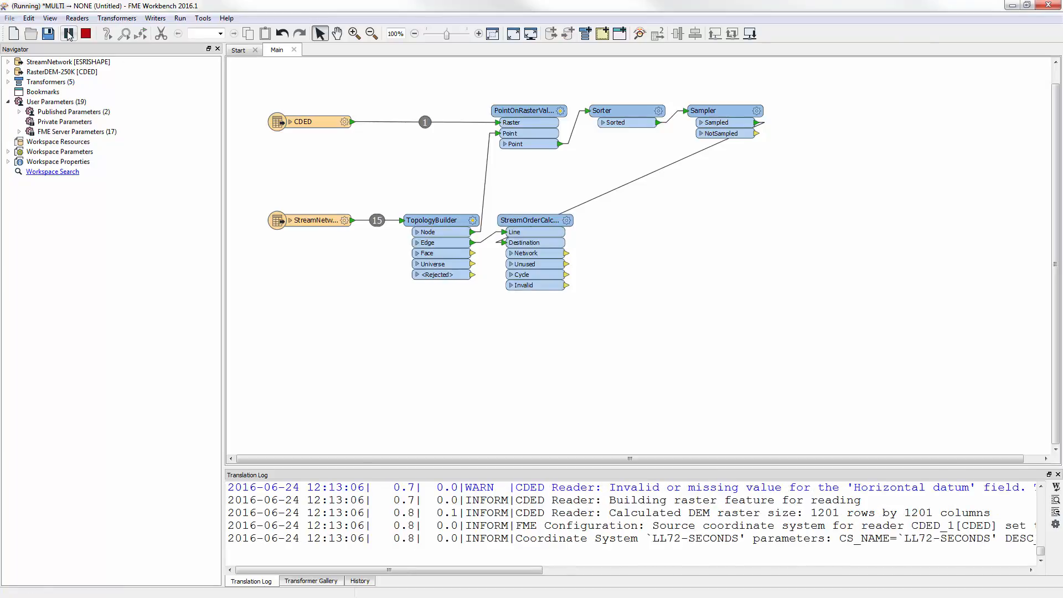
pyautogui.click(68, 33)
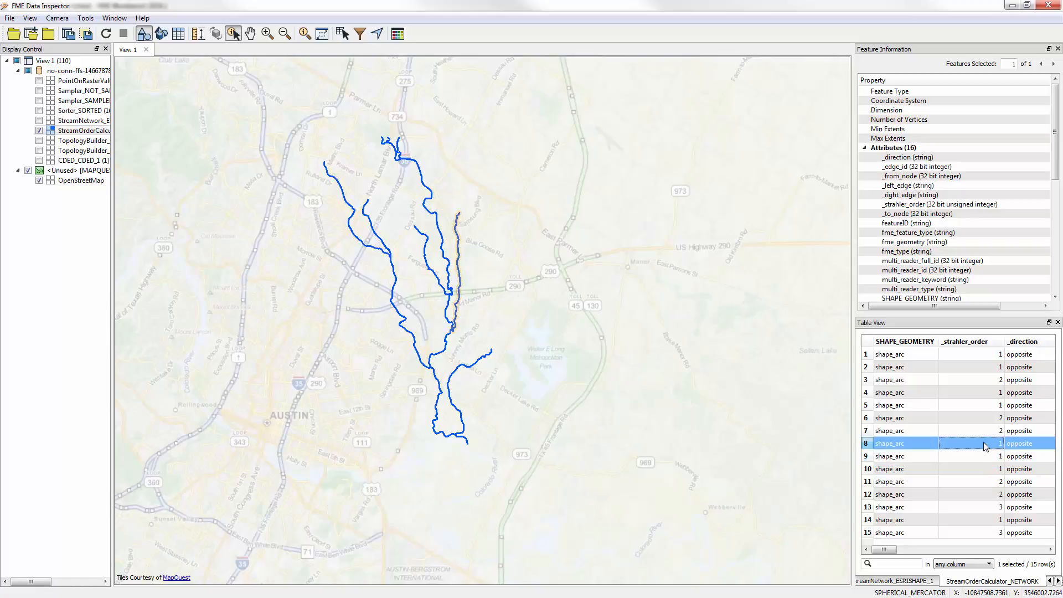
# Highlight stream segments 7 and 6 on the map from their table rows
pyautogui.click(888, 431)
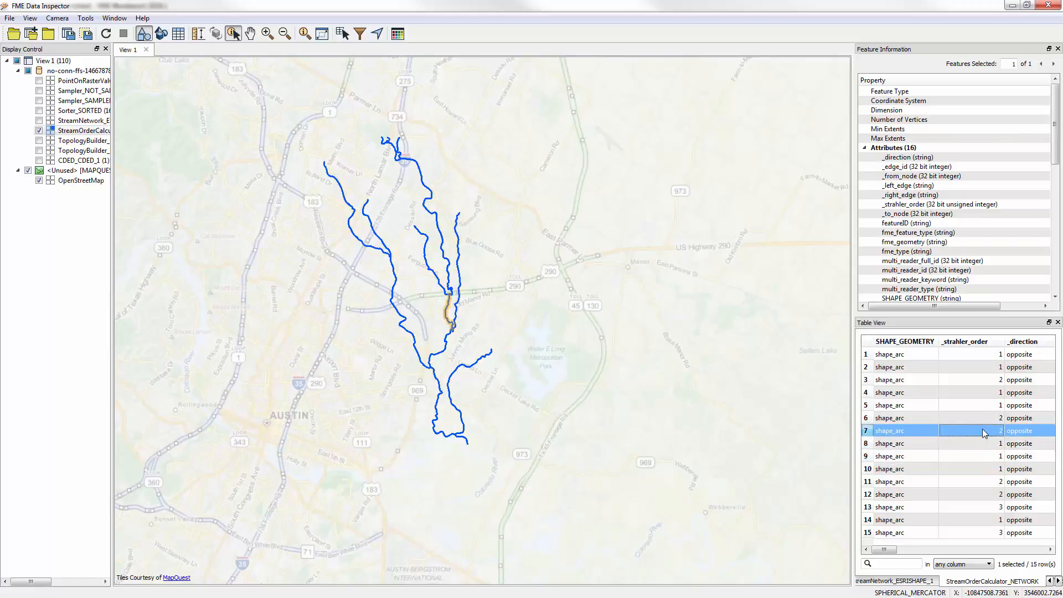
pyautogui.click(976, 418)
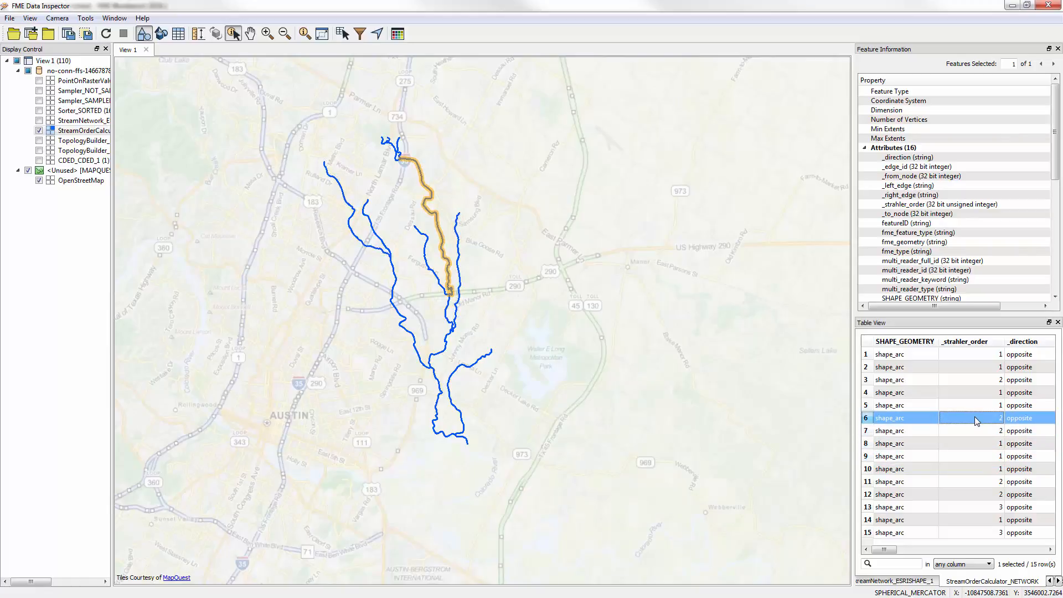